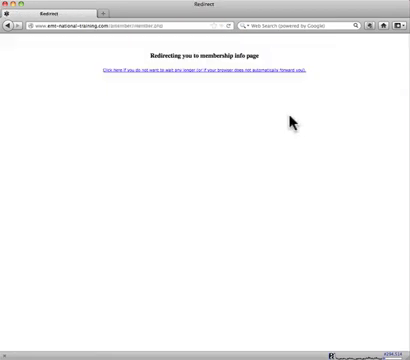
# Step: Follow the 'not redirected' link into the member area's Create an Exam page
pyautogui.click(196, 68)
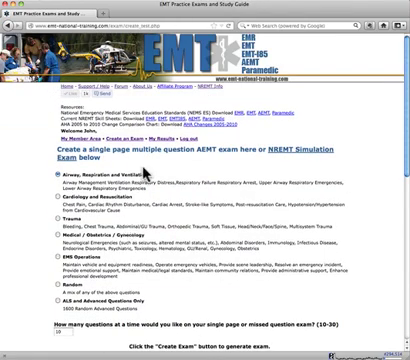
# Step: Scroll down the Create an Exam page to the random AEMT exam option
pyautogui.scroll(-3)
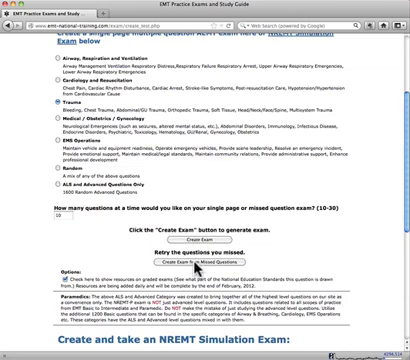
pyautogui.scroll(-3)
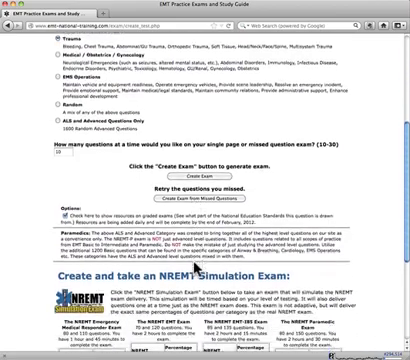
pyautogui.scroll(-3)
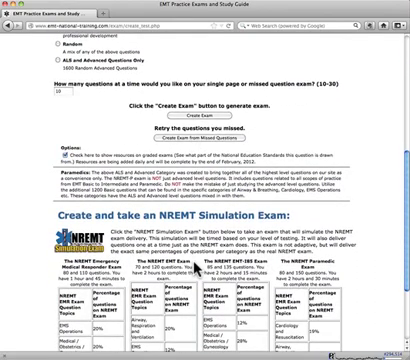
pyautogui.scroll(-3)
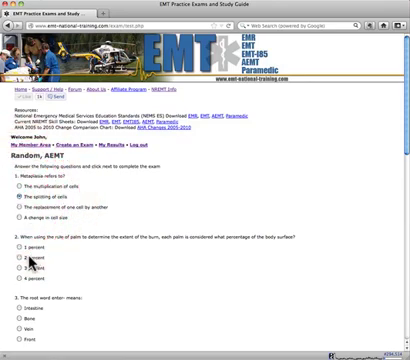
# Step: Answer a question in the random AEMT exam, then return to the Create an Exam page
pyautogui.scroll(-3)
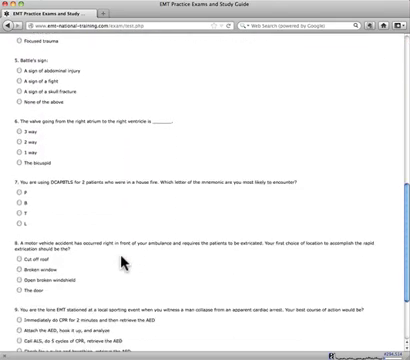
pyautogui.scroll(-3)
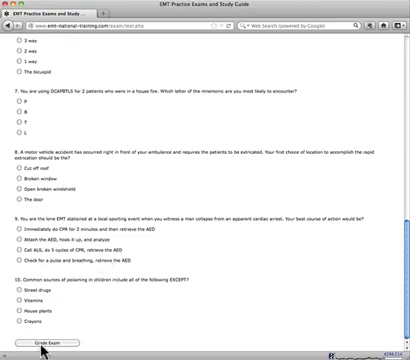
pyautogui.click(48, 344)
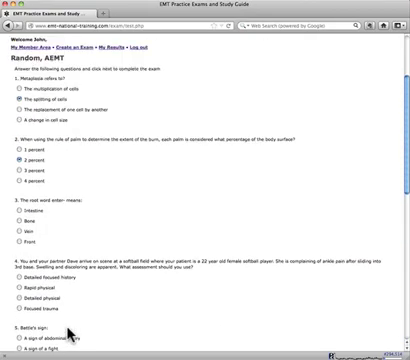
pyautogui.scroll(3)
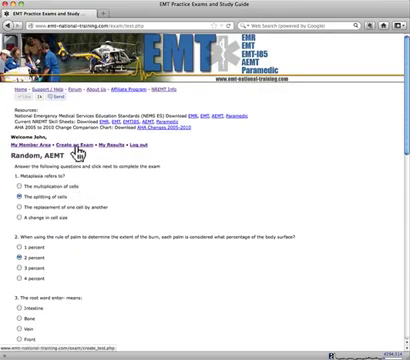
pyautogui.click(84, 146)
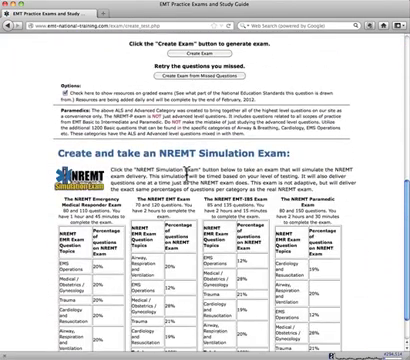
# Step: Scroll to the NREMT Simulation section, then open My Results for all exams taken
pyautogui.scroll(-3)
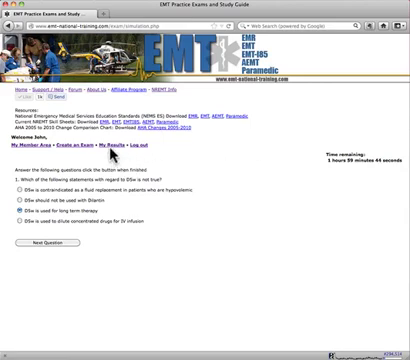
pyautogui.click(112, 148)
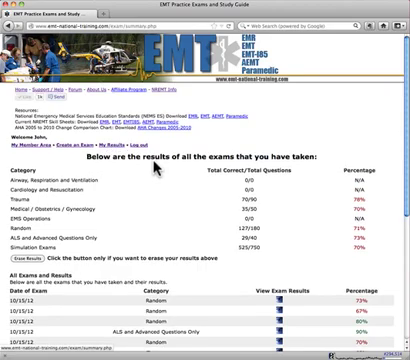
# Step: Scroll the My Results summary down to the Random AEMT exam entry scored 73%
pyautogui.scroll(-3)
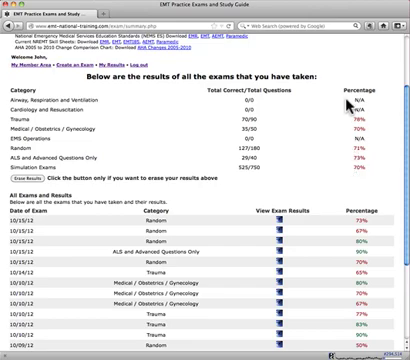
pyautogui.scroll(-3)
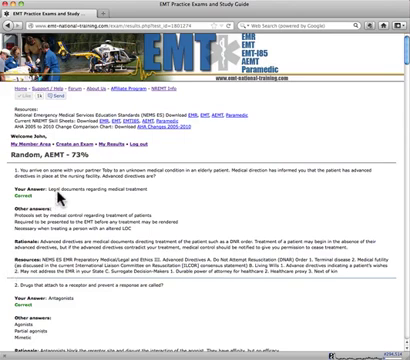
# Step: Return to My Results and scroll down to the NREMT Simulation Exam entries
pyautogui.click(104, 148)
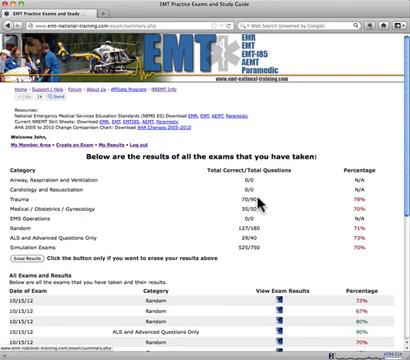
pyautogui.scroll(-3)
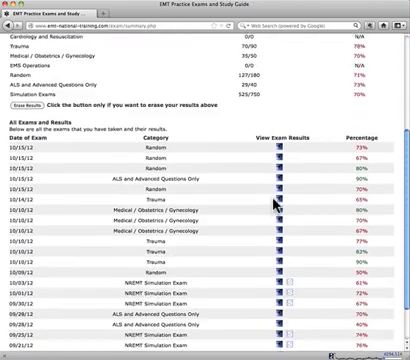
pyautogui.scroll(-3)
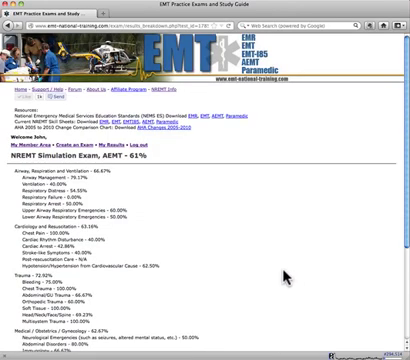
# Step: Scroll through the 61% simulation's category scores, then return to My Results
pyautogui.scroll(-3)
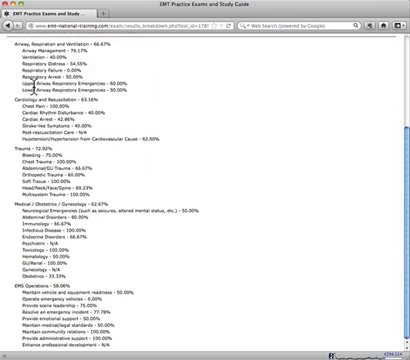
pyautogui.moveTo(14, 54)
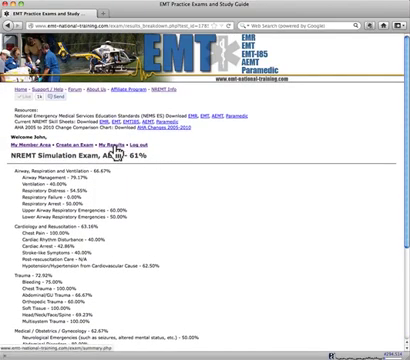
pyautogui.click(108, 140)
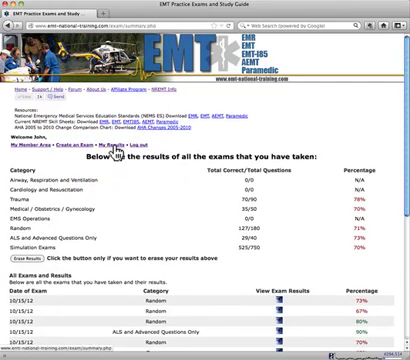